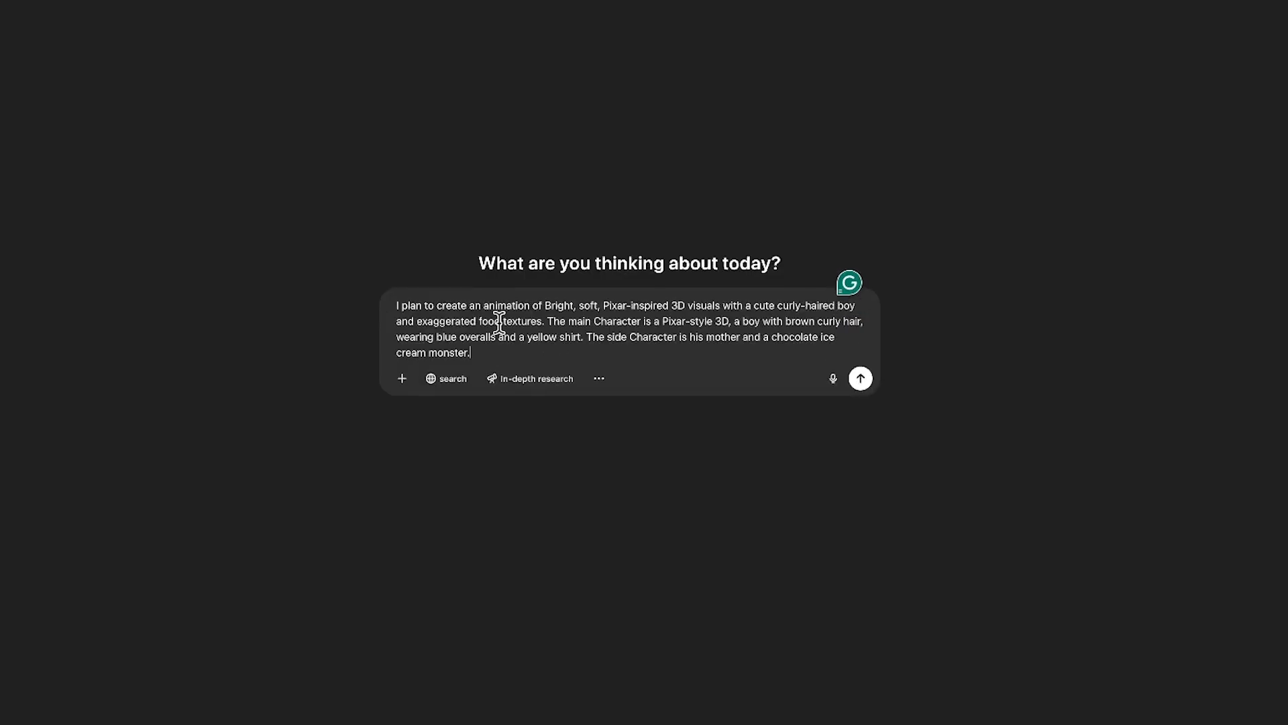
Step: Send the Pixar-style concept about a curly-haired boy, his mother and a chocolate ice cream monster
left_click(860, 385)
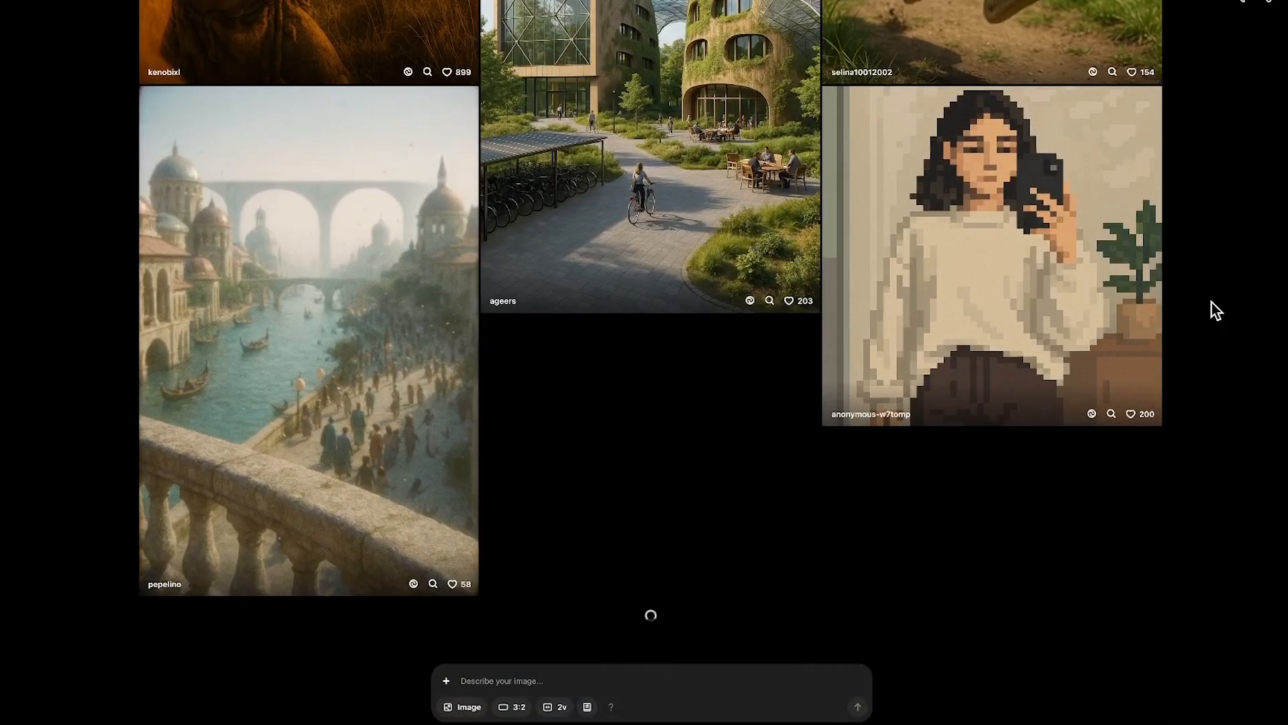
scroll("down", 3)
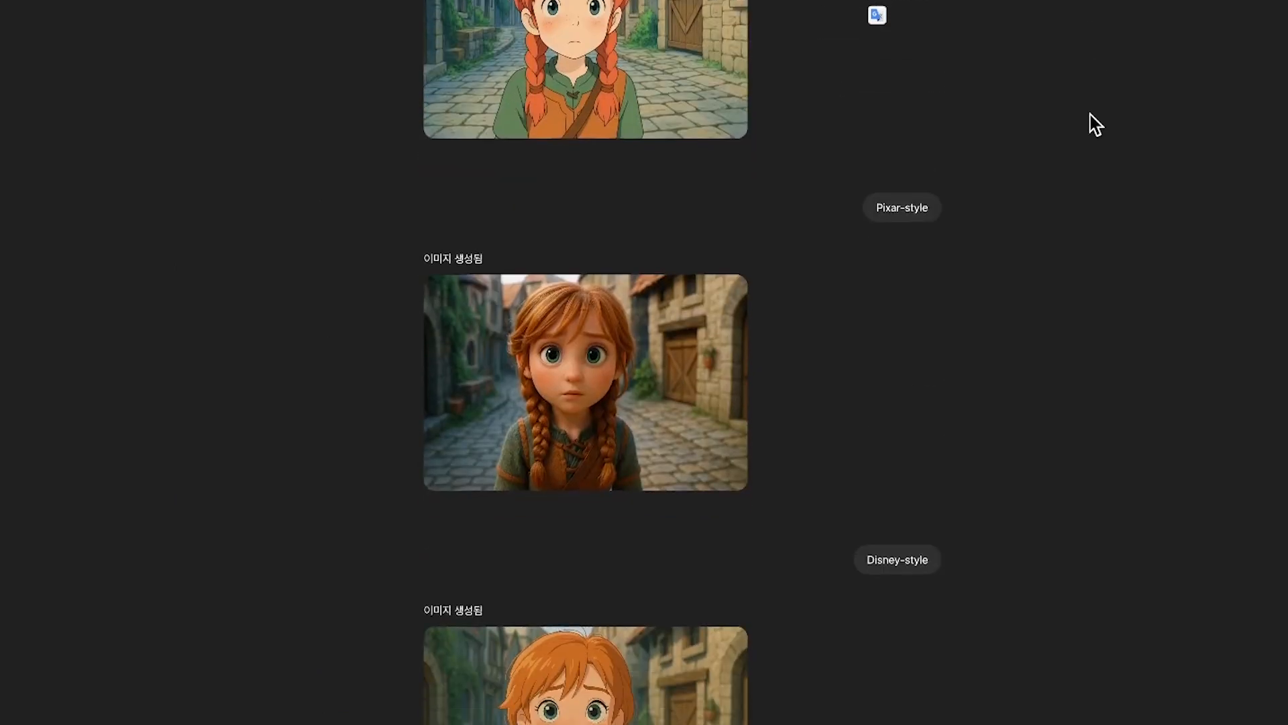
Step: Send the eight-step ice cream storyline to ChatGPT for a scene breakdown
scroll("down", 3)
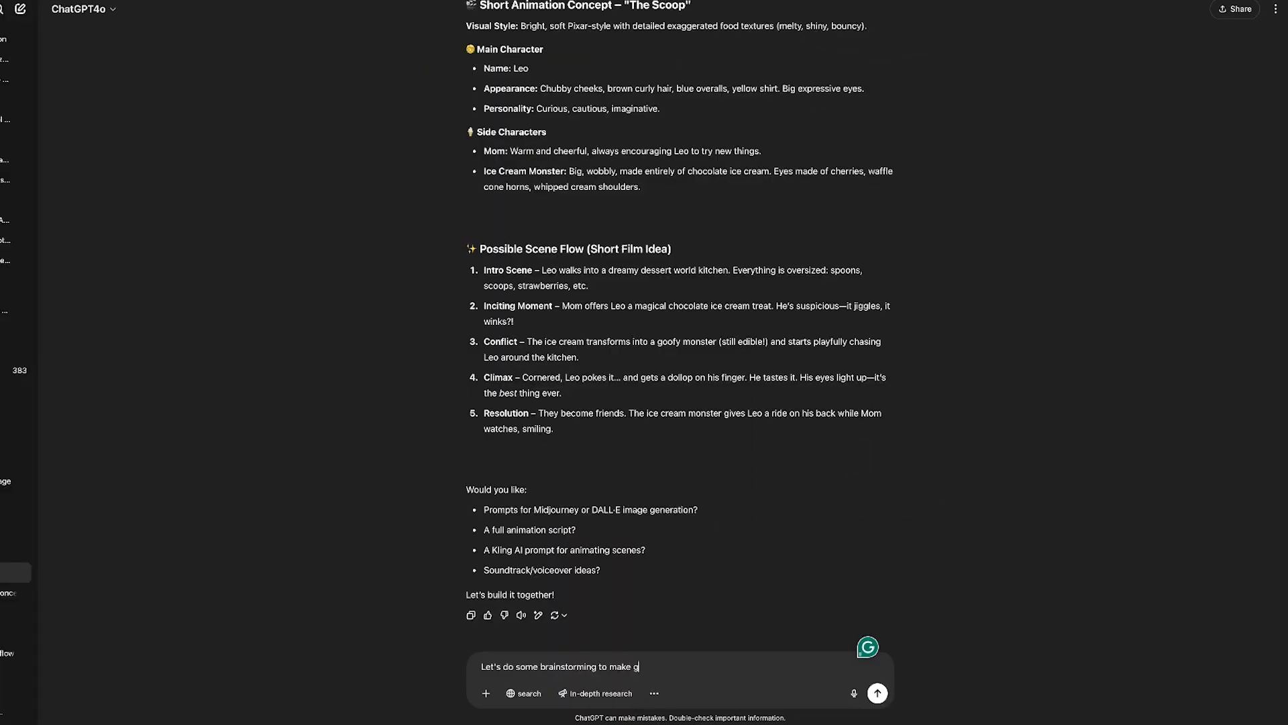
type("reat storyline.")
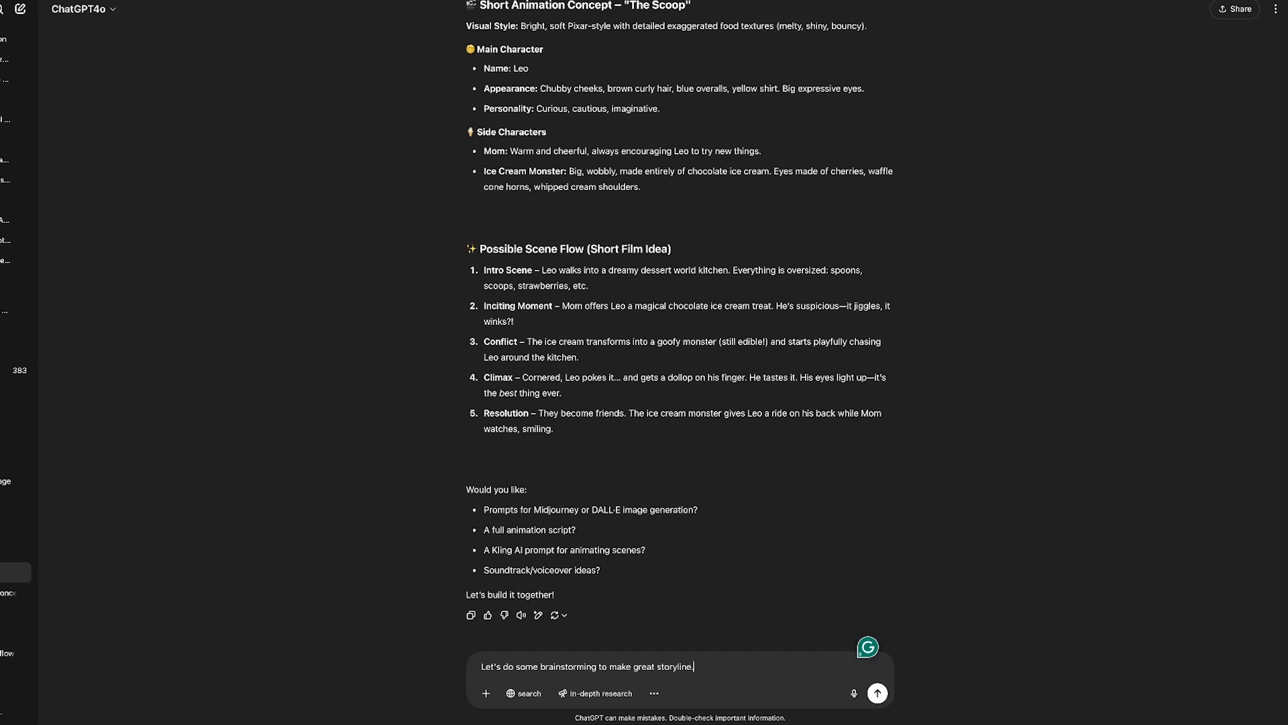
left_click(877, 692)
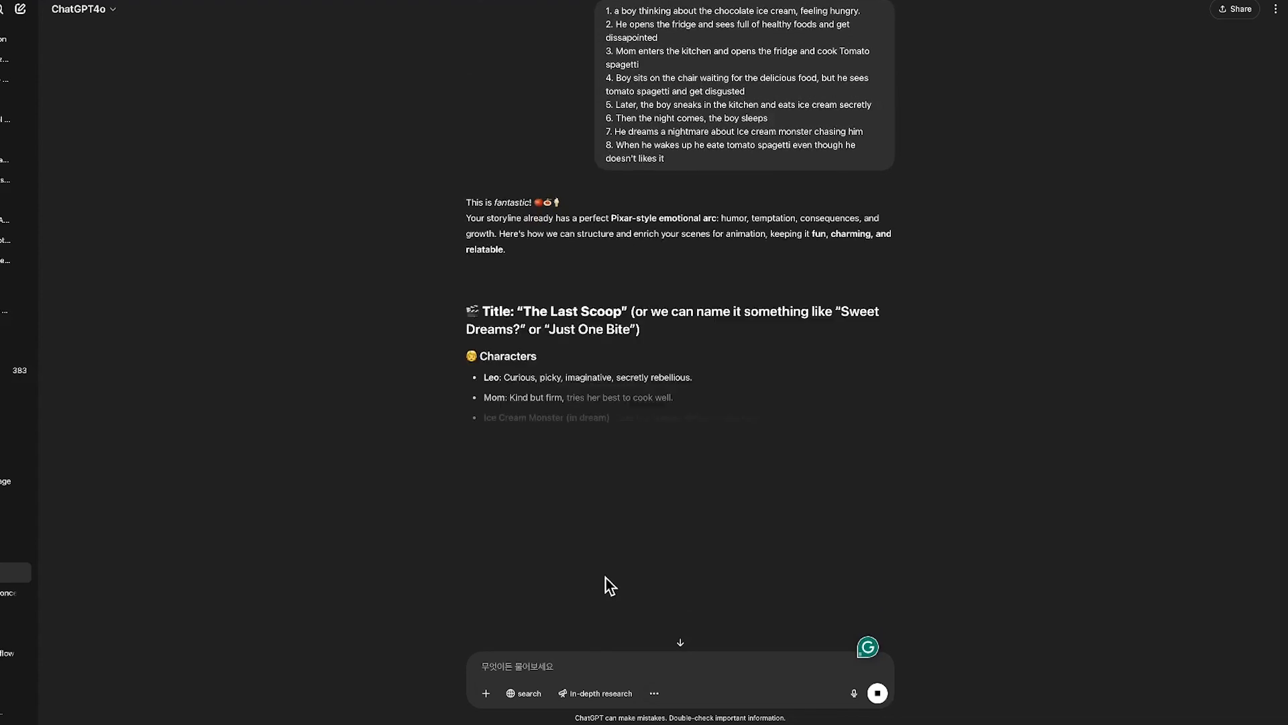
Step: Review 'The Last Scoop' breakdown and draft a request for 16:9 Pixar-style image prompts
scroll("down", 3)
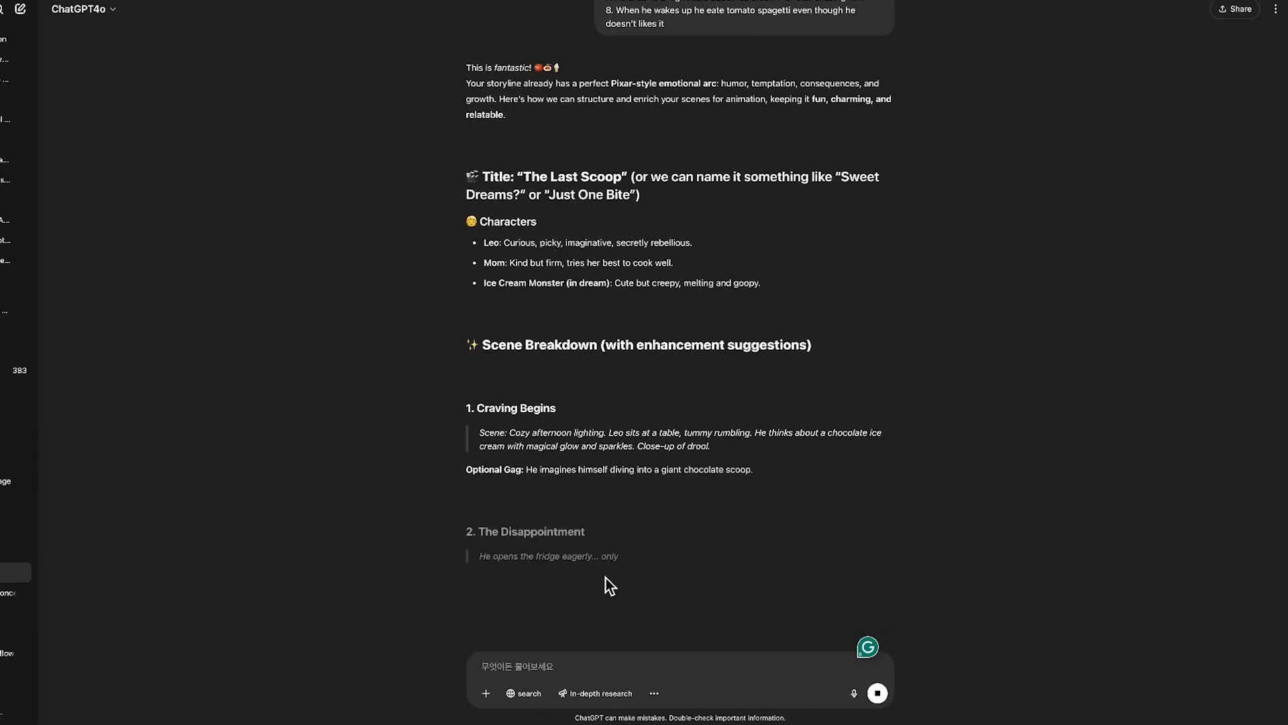
scroll("down", 3)
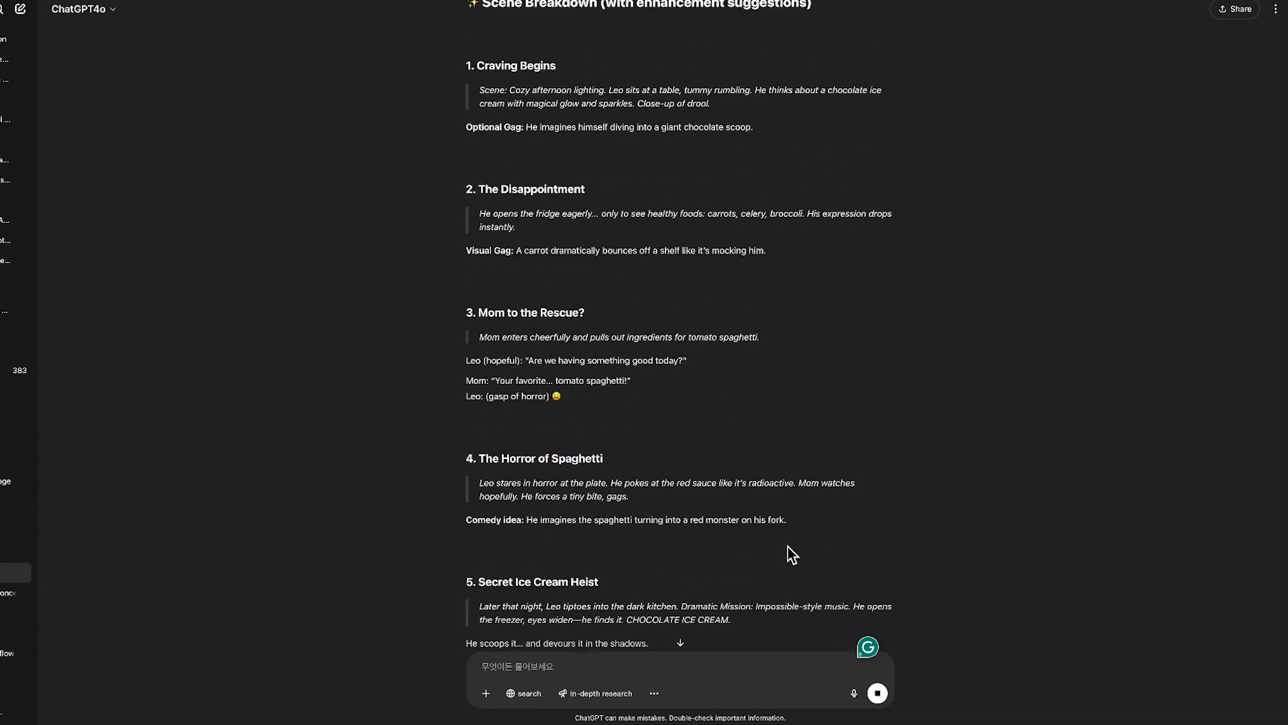
scroll("down", 3)
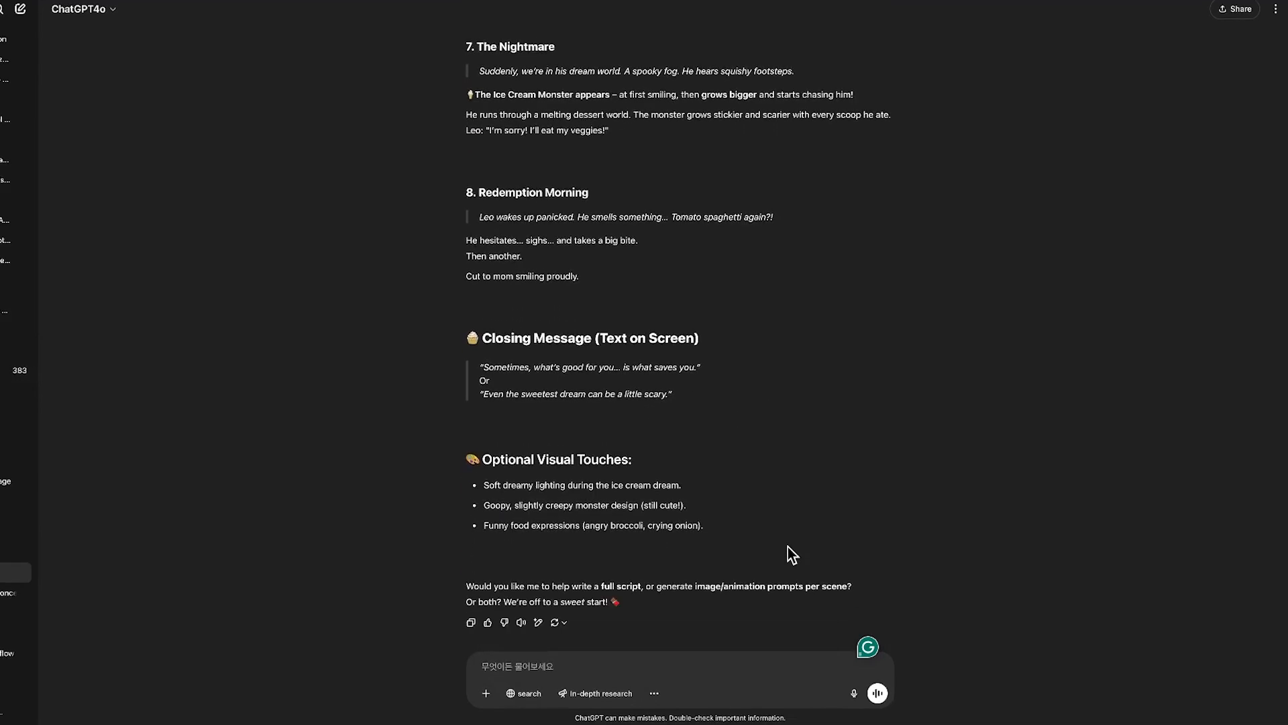
type("Now give me image prompts for this story. 16:9 ratio, Pixar-style")
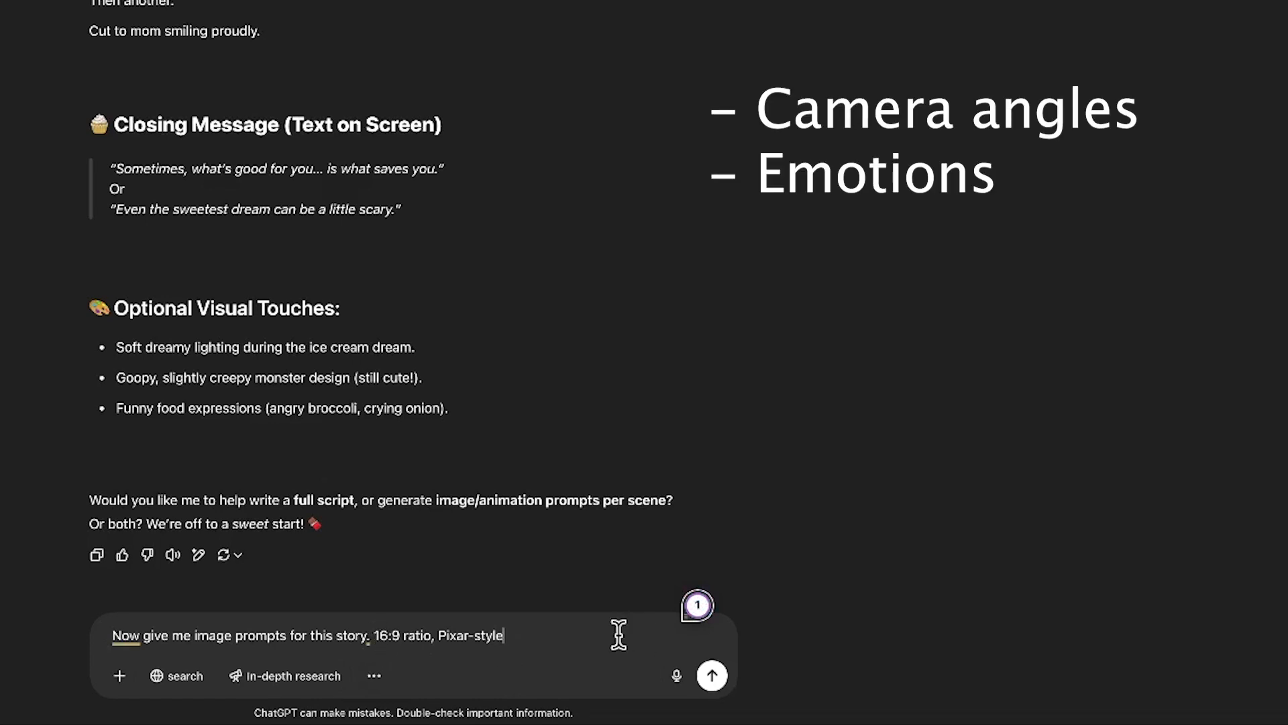
Step: Send the 16:9 Pixar-style image prompt request and scroll through the reply
left_click(711, 676)
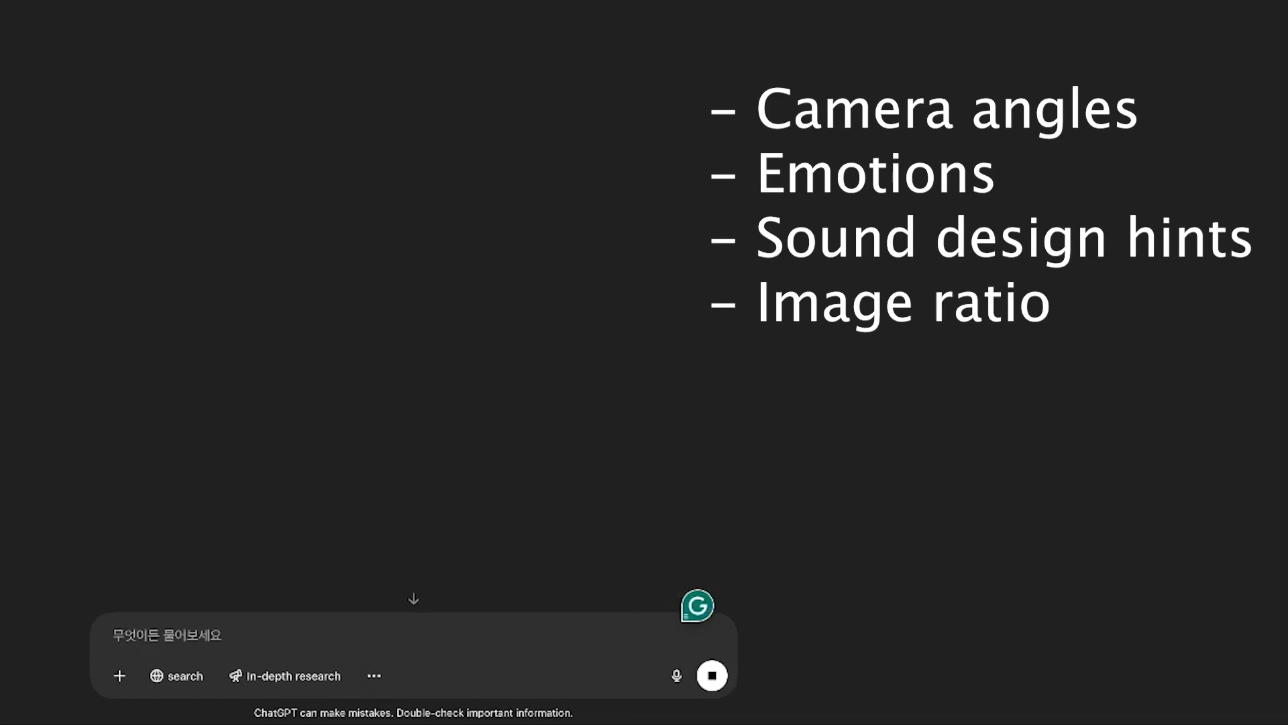
scroll("down", 3)
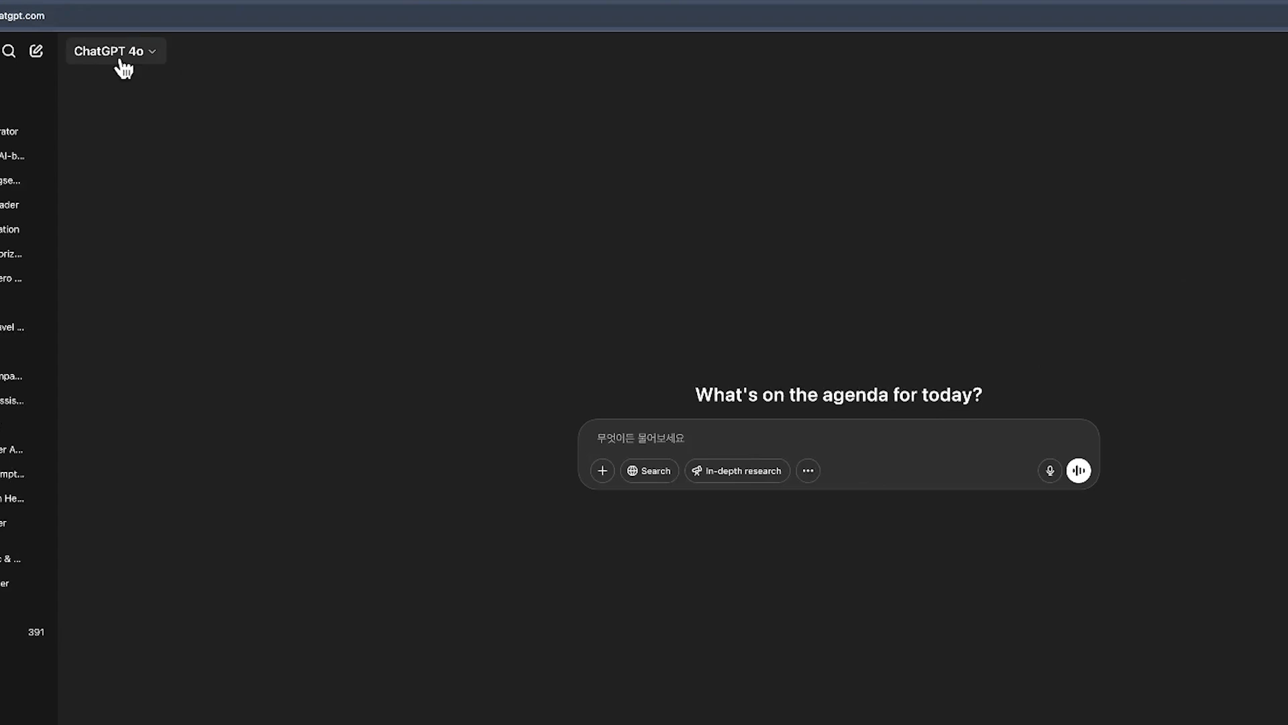
Step: Switch the model to GPT-4o and scroll through the caveman, dinosaur and hamburger image chat
left_click(115, 50)
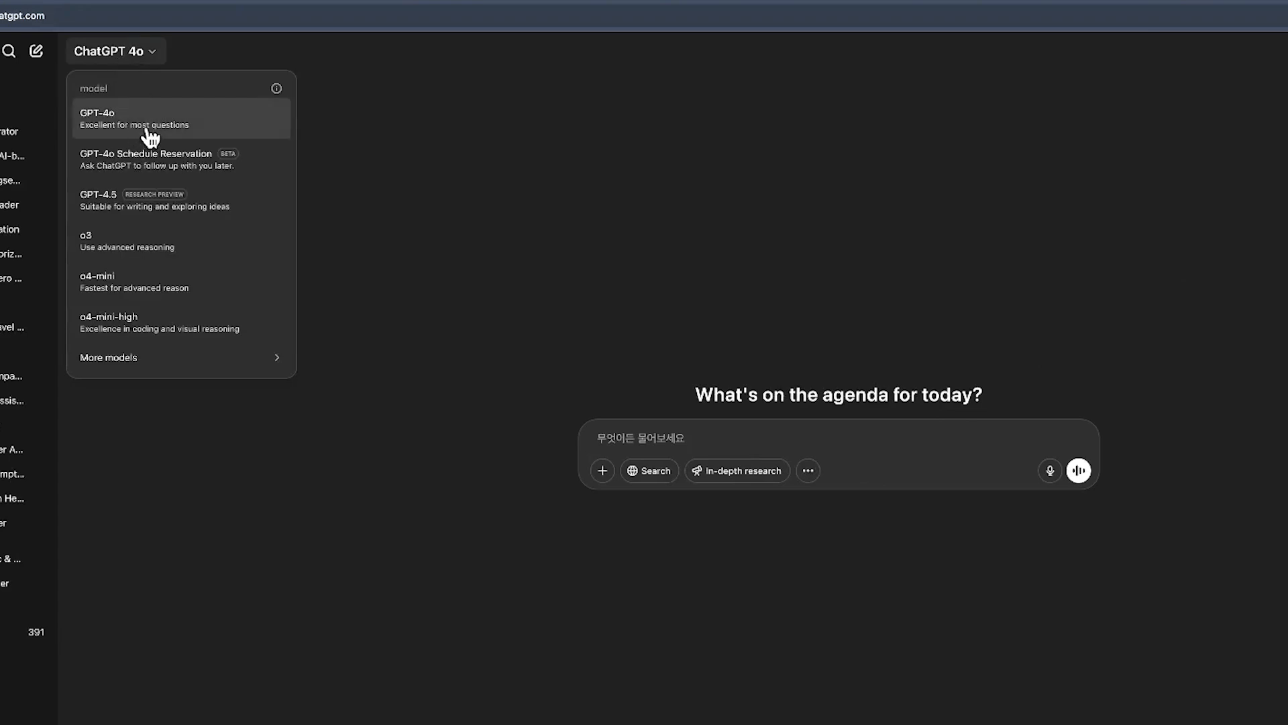
mouse_move(123, 131)
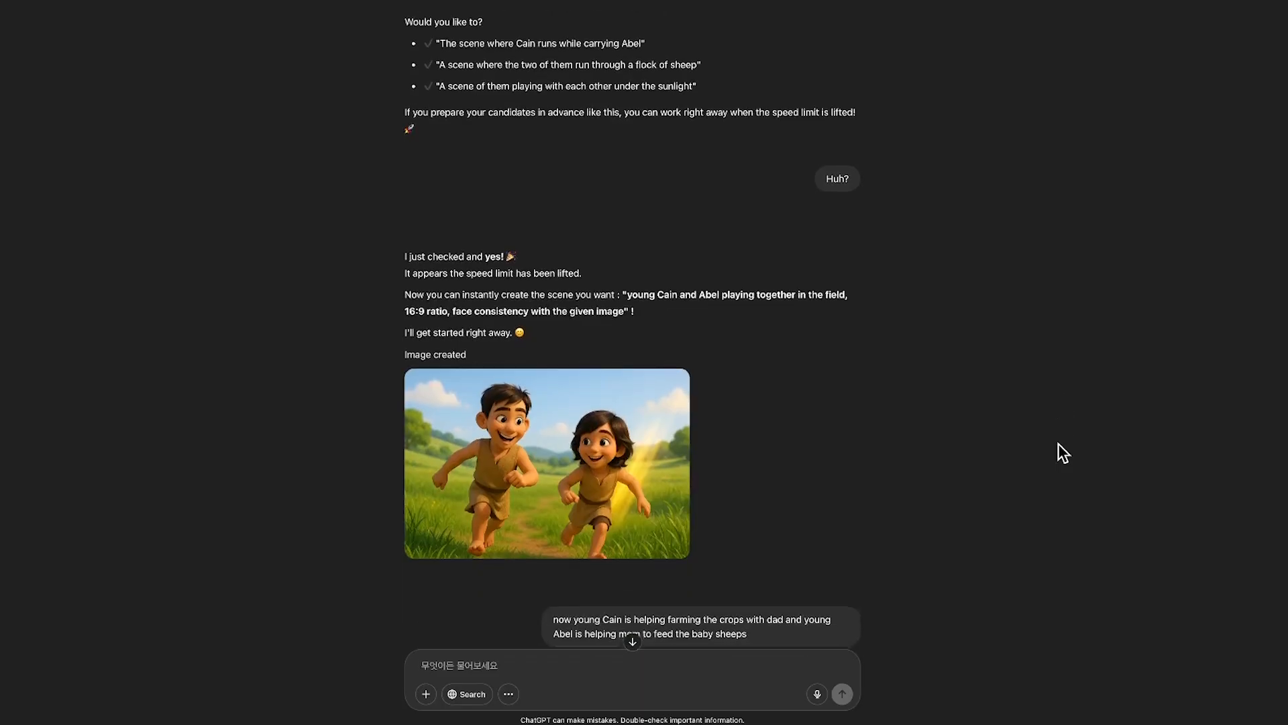
scroll("down", 3)
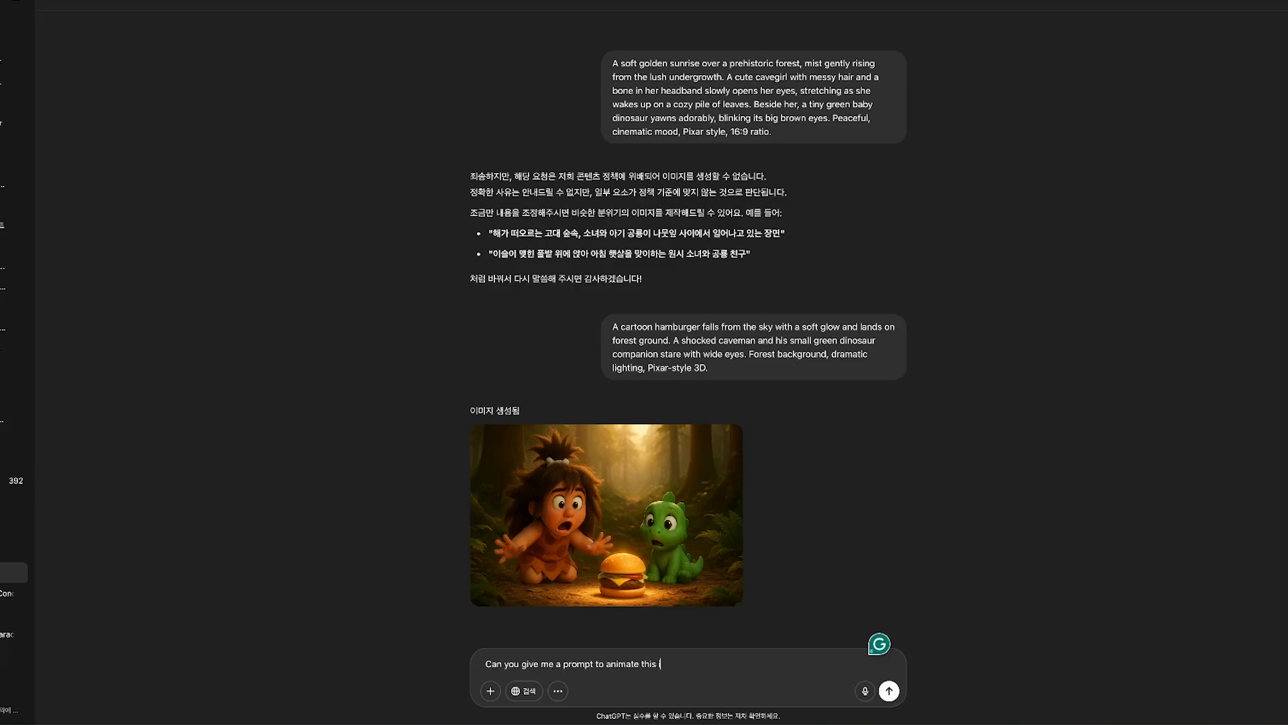
Step: Ask ChatGPT for a Kling AI animation prompt with camera direction for this image
type("image in Kling AI?")
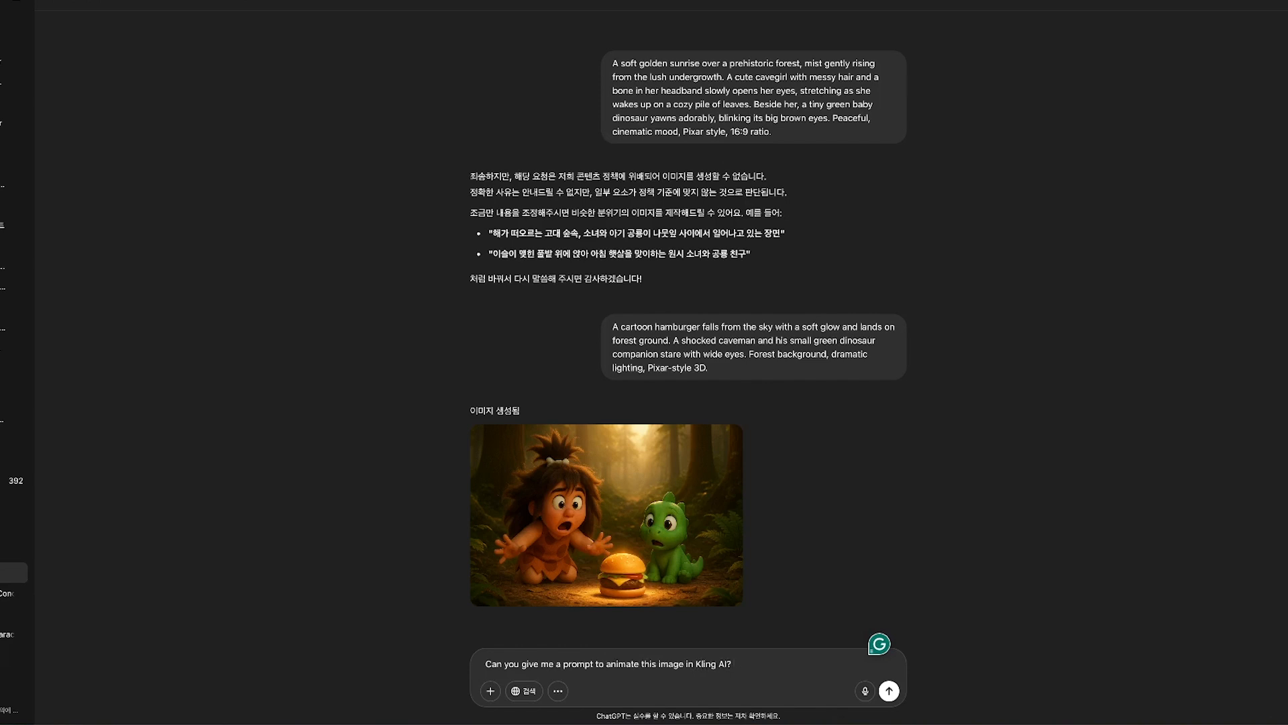
type("with camera")
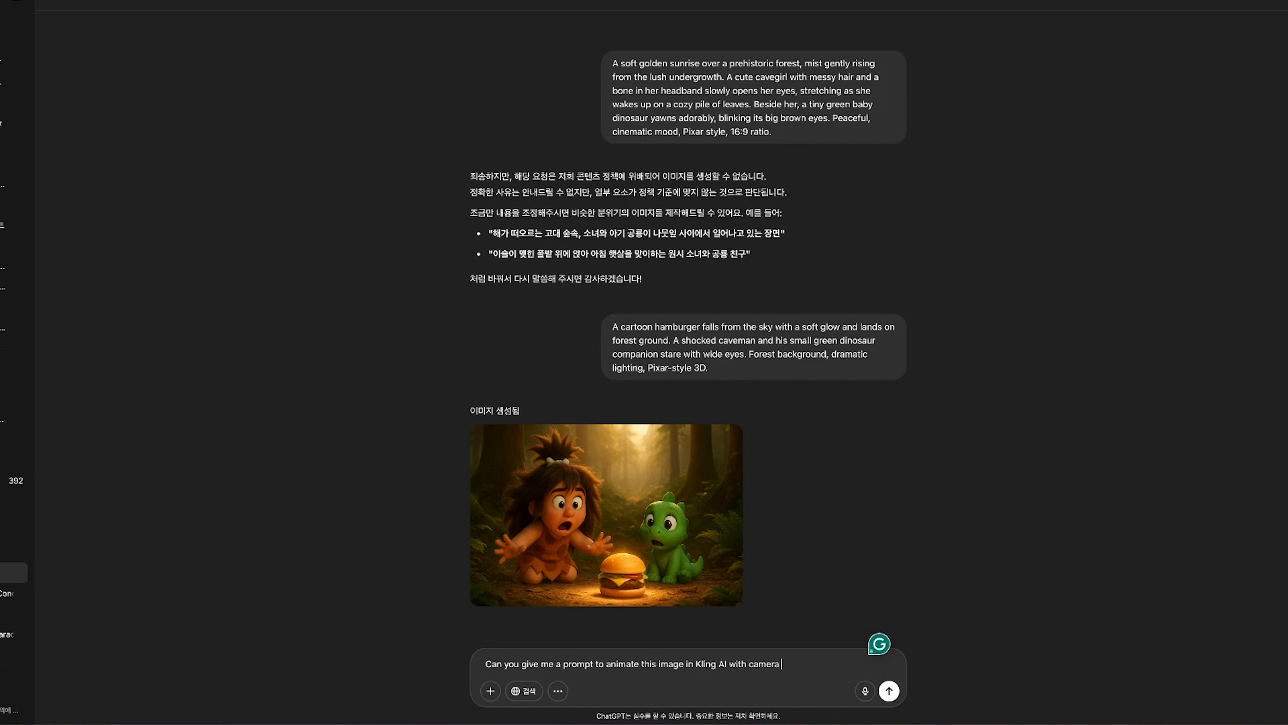
left_click(888, 691)
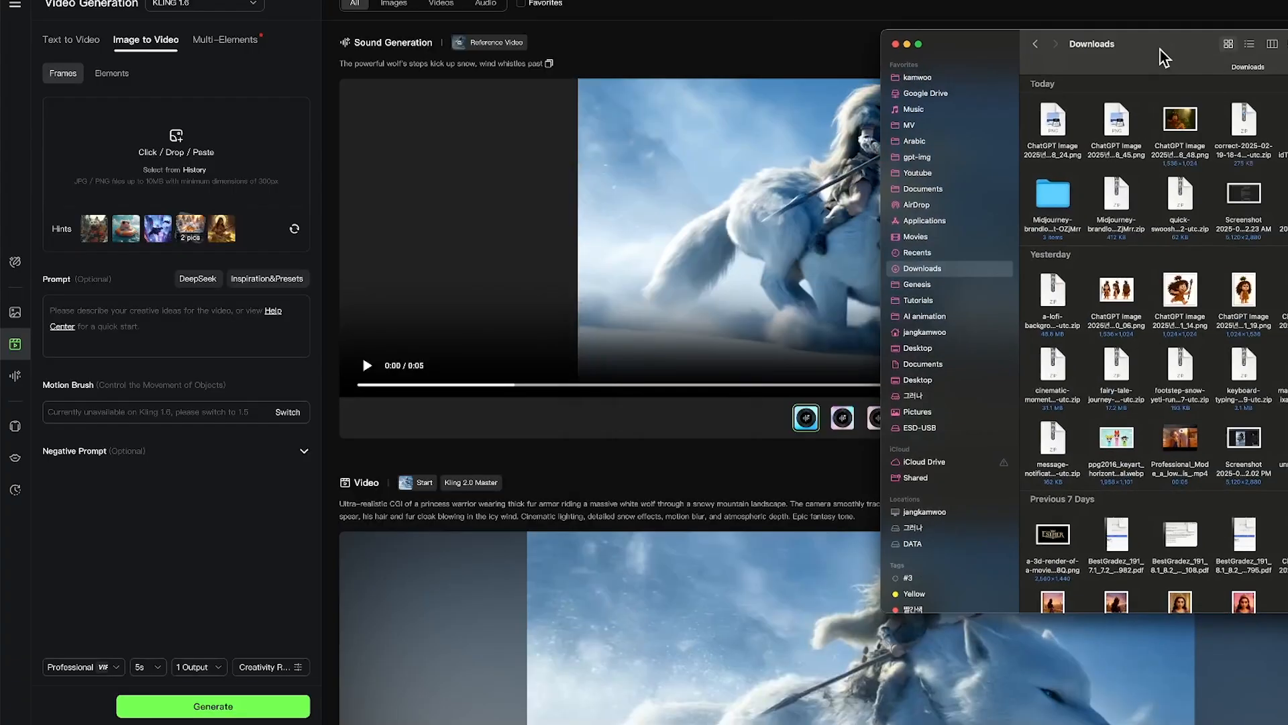
Step: Add the caveman hamburger image as start frame, select the negative prompt, and generate the clip
left_click_drag(1157, 123, 366, 185)
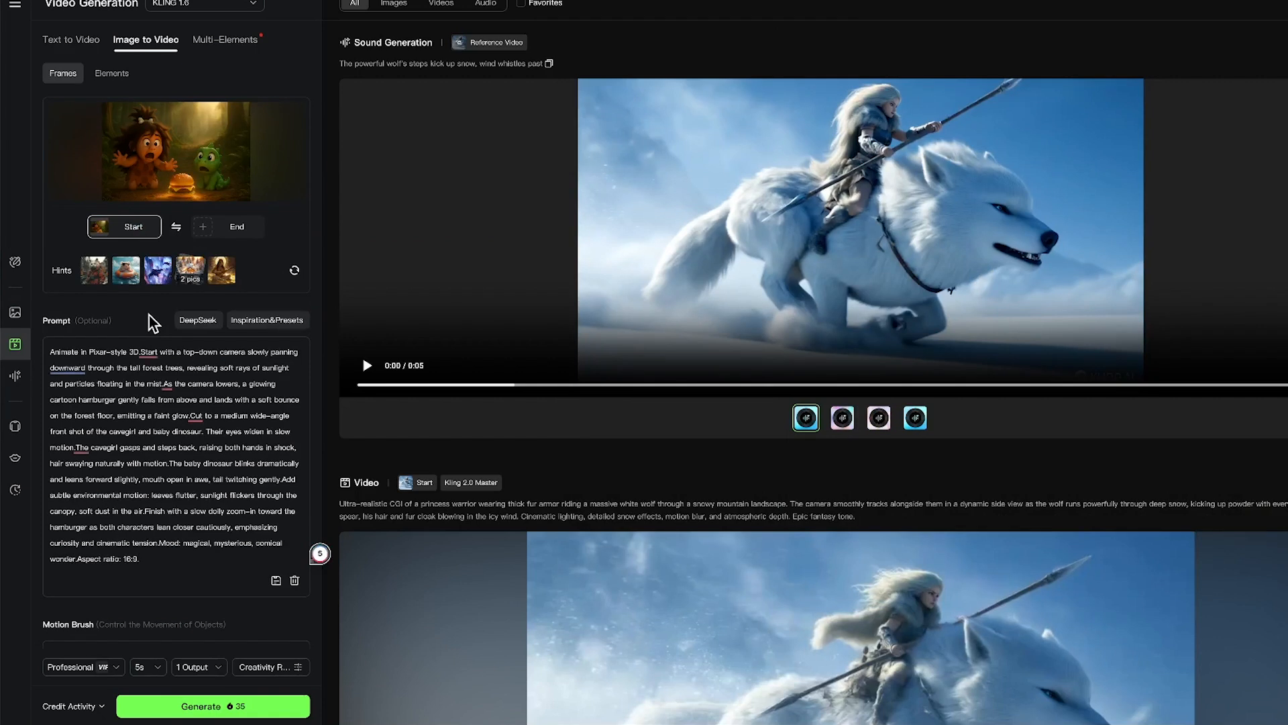
scroll("down", 3)
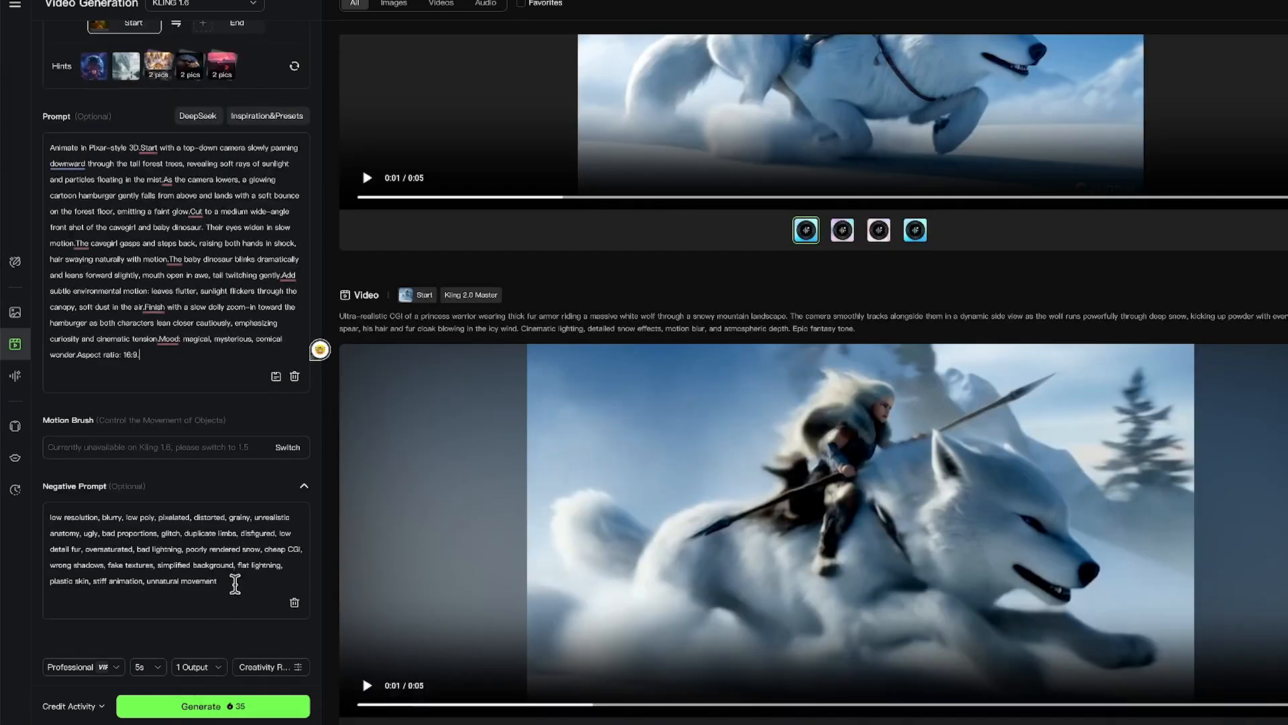
triple_click(164, 549)
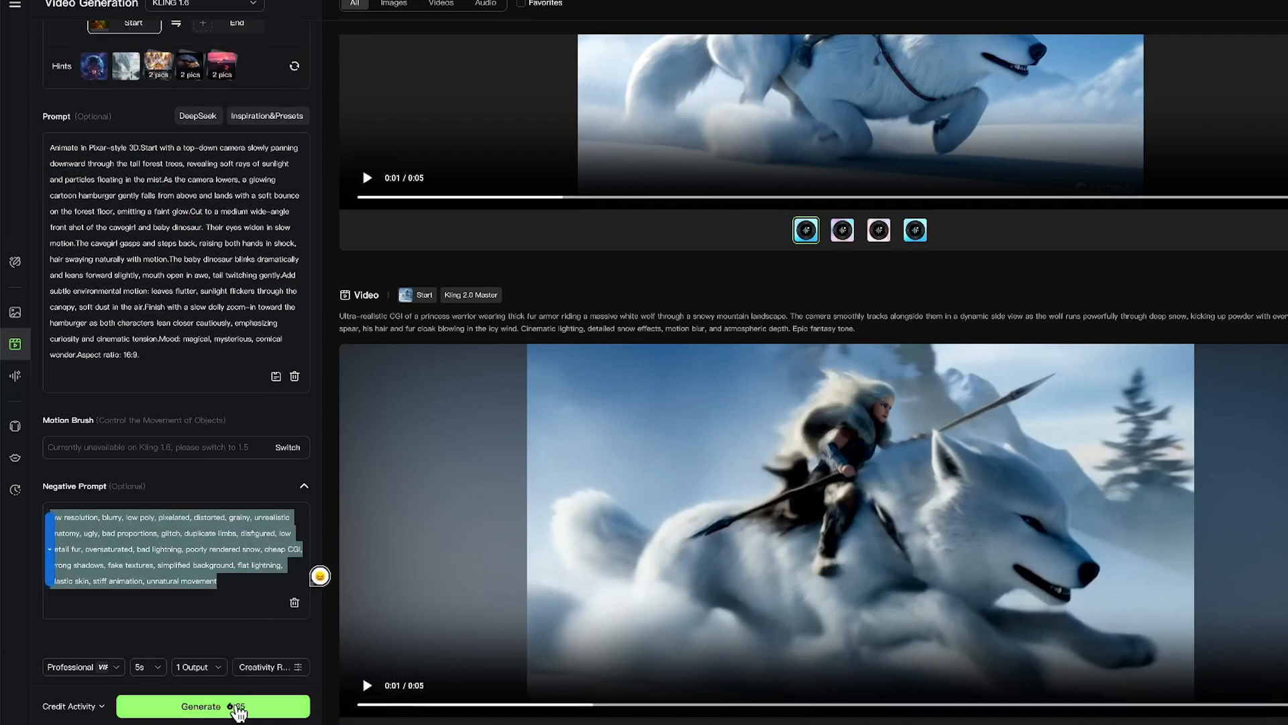
left_click(213, 705)
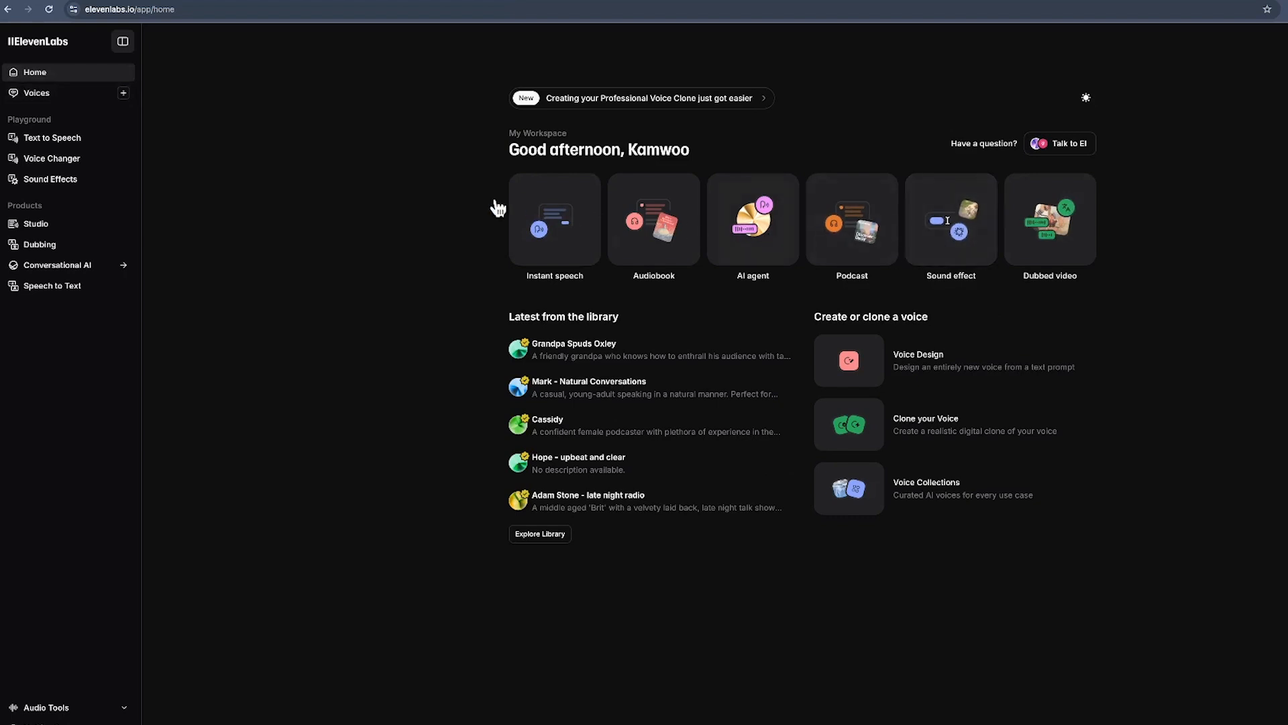
Step: Search the ElevenLabs shared voice library for 'child' voices
left_click(36, 91)
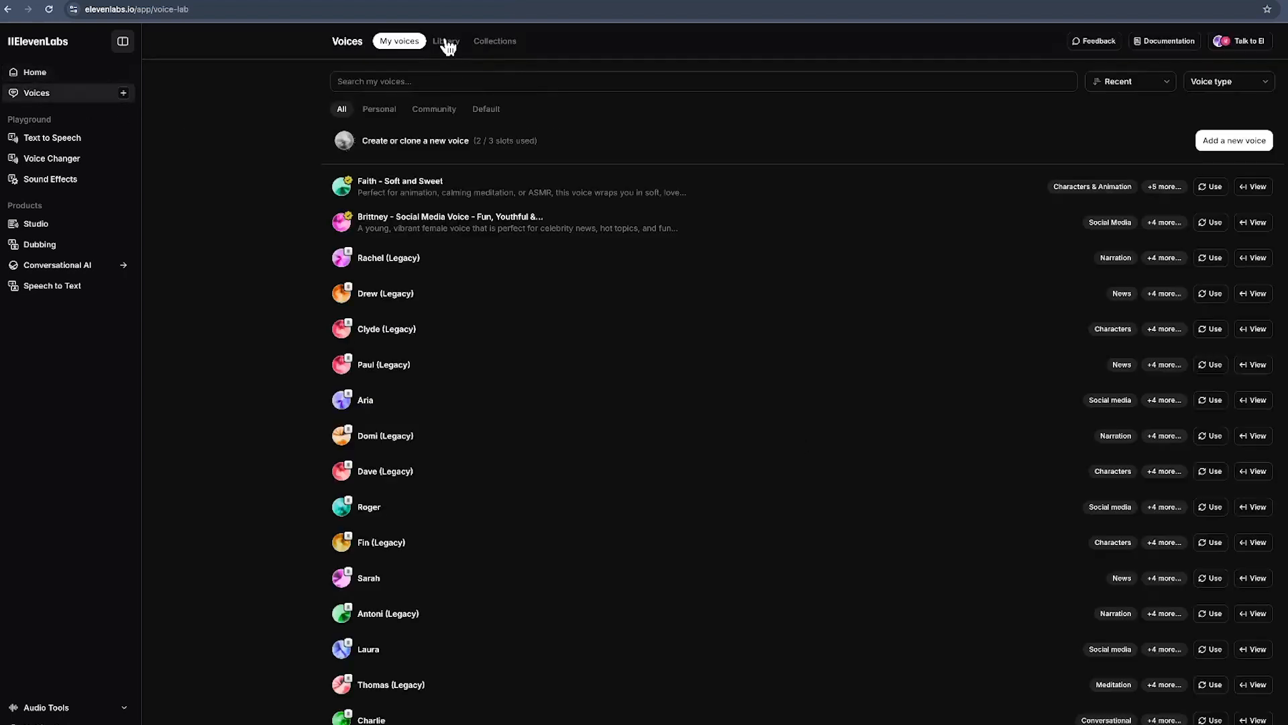
left_click(445, 40)
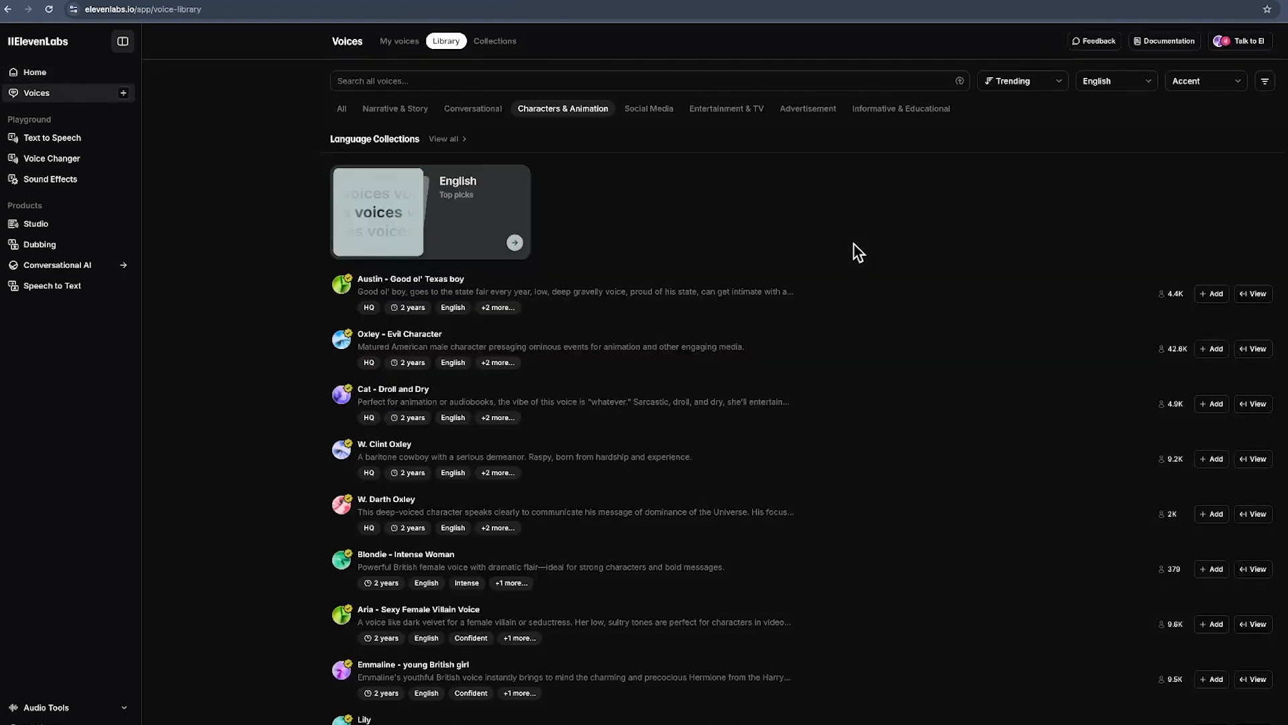
type("child")
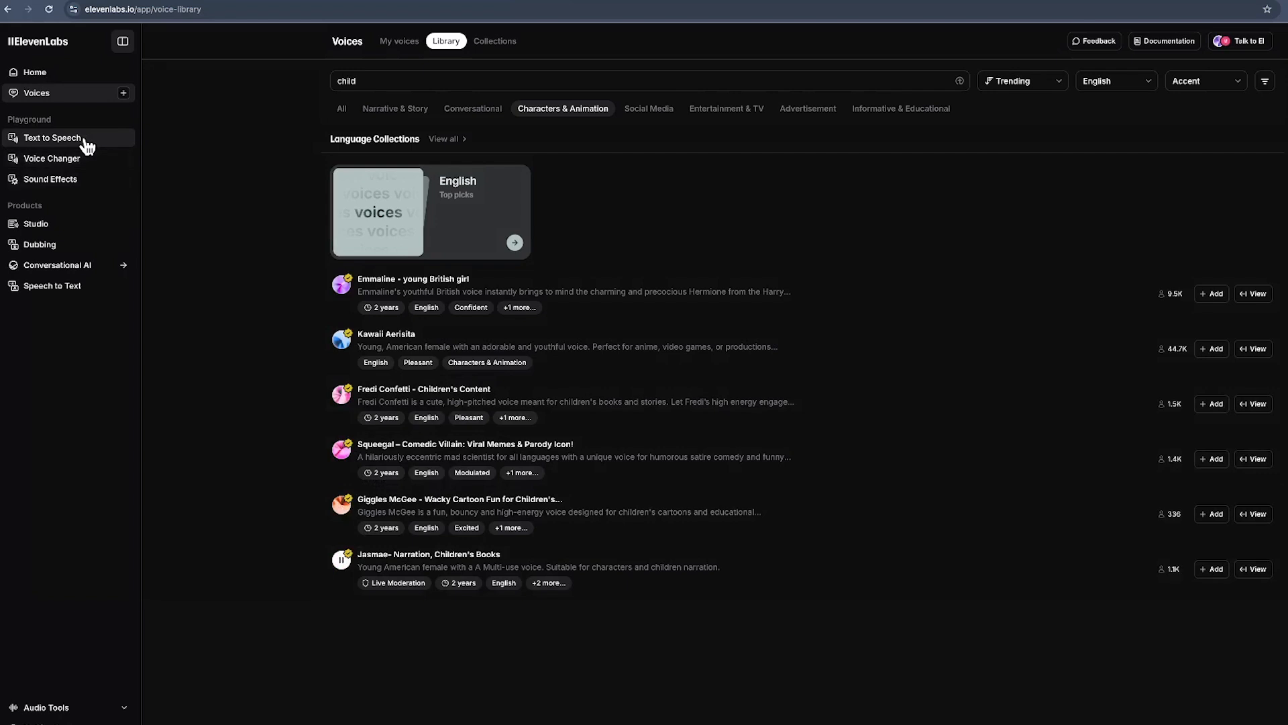
Step: Generate speech for 'Yum, Ice cream!' with the Faith - Soft and Sweet voice
left_click(52, 137)
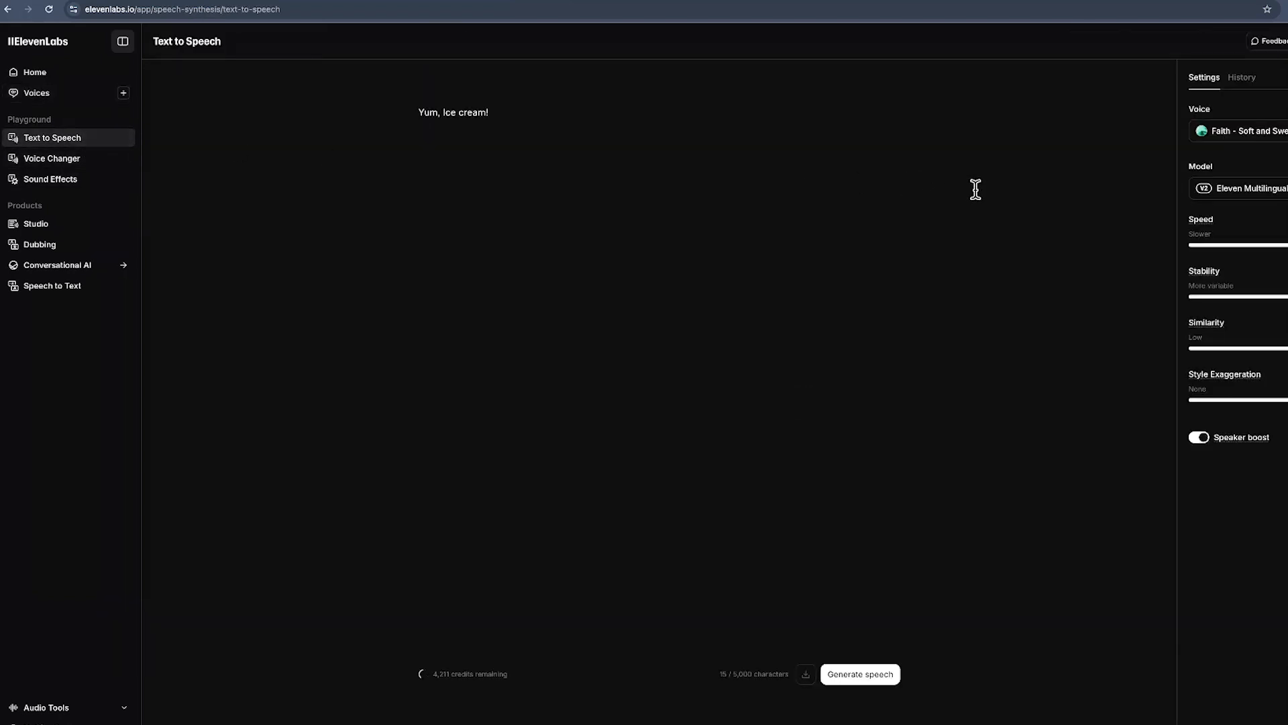
left_click(488, 113)
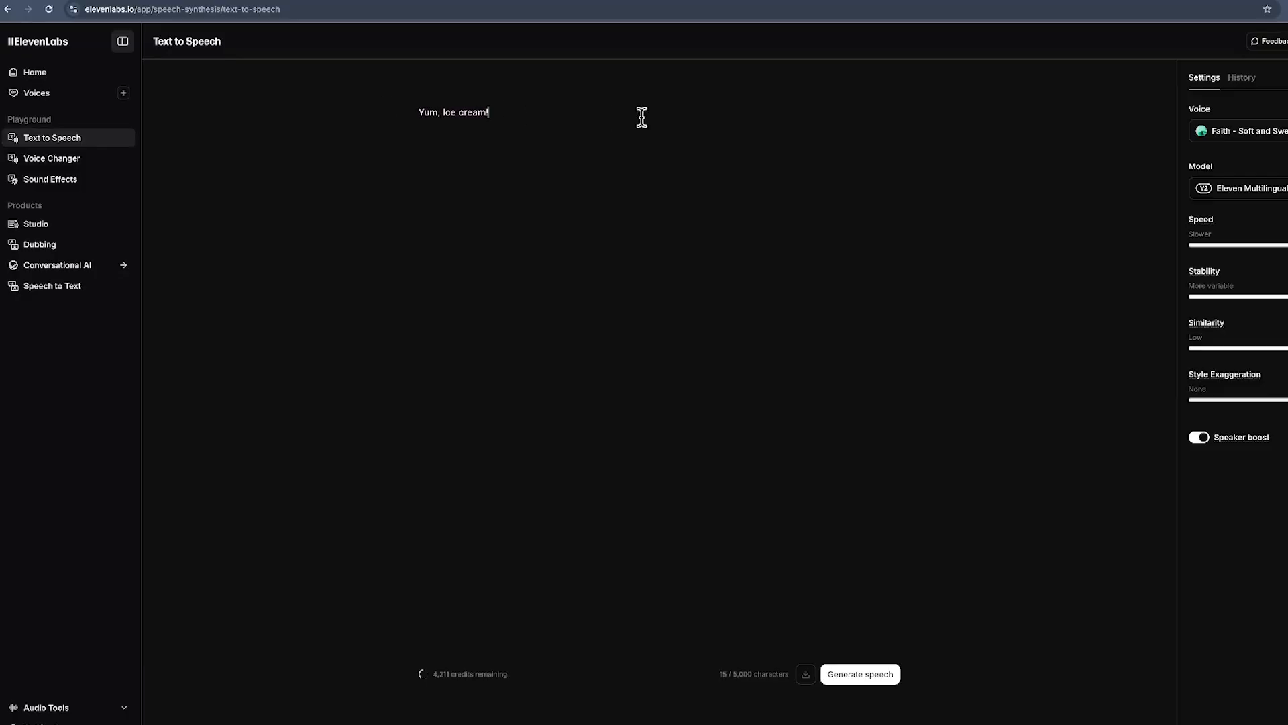
mouse_move(860, 674)
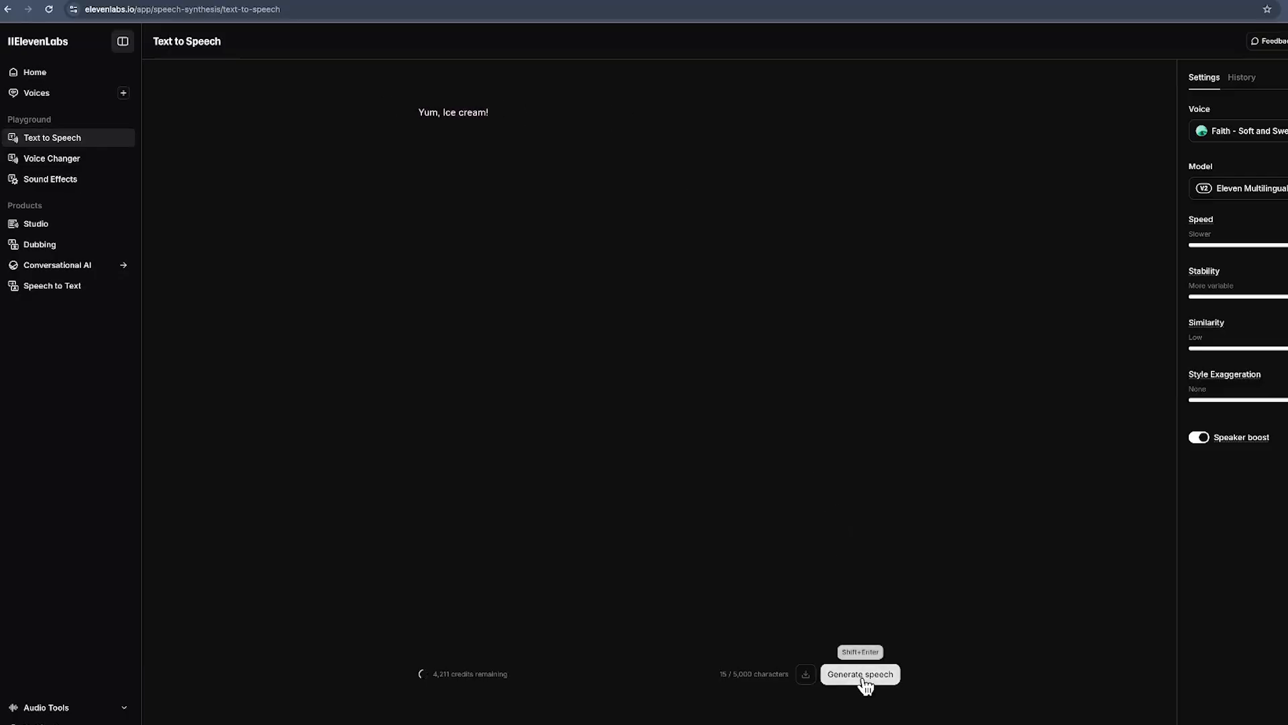
left_click(859, 674)
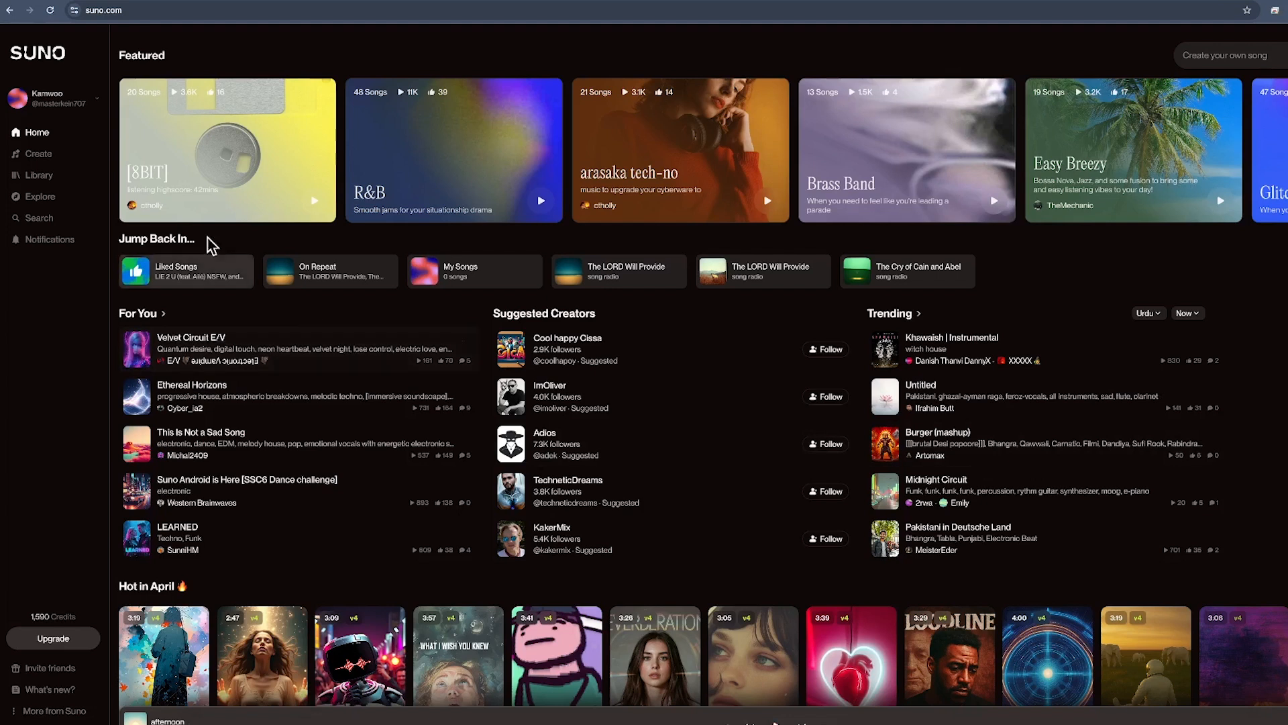
mouse_move(80, 157)
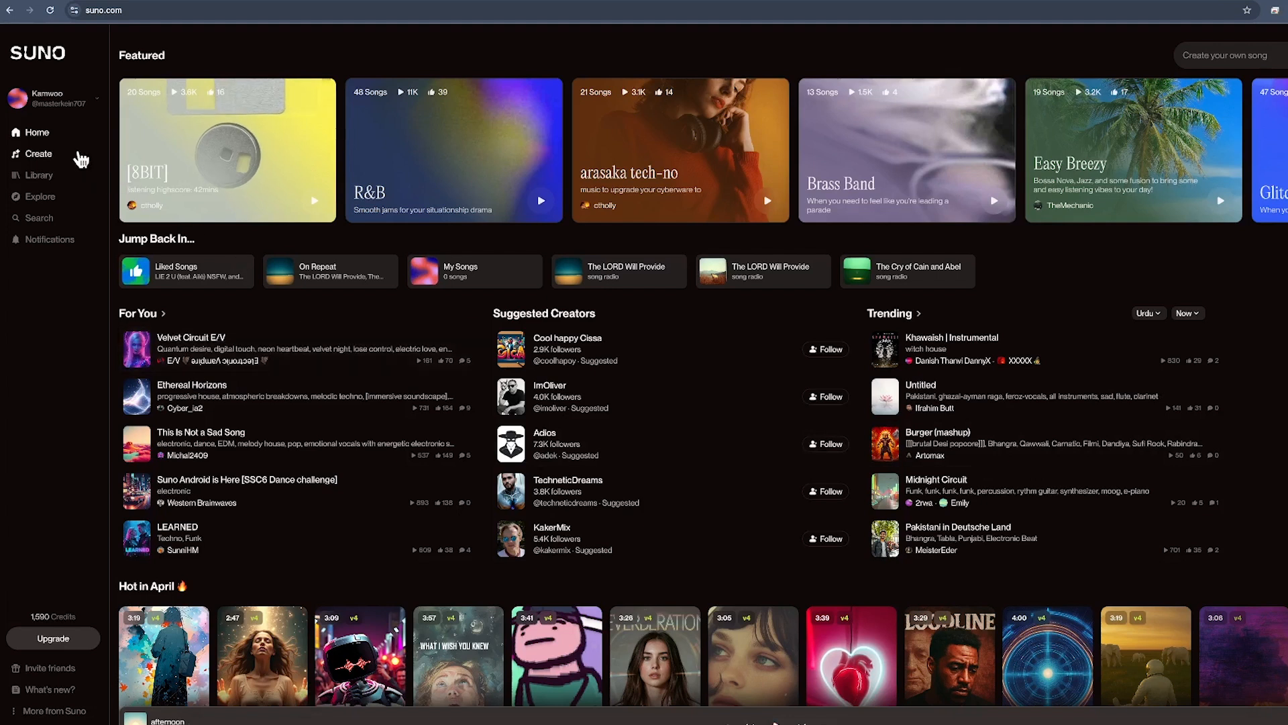
Step: Create a soft, warm kids' background song in Suno and download it as WAV audio
left_click(39, 154)
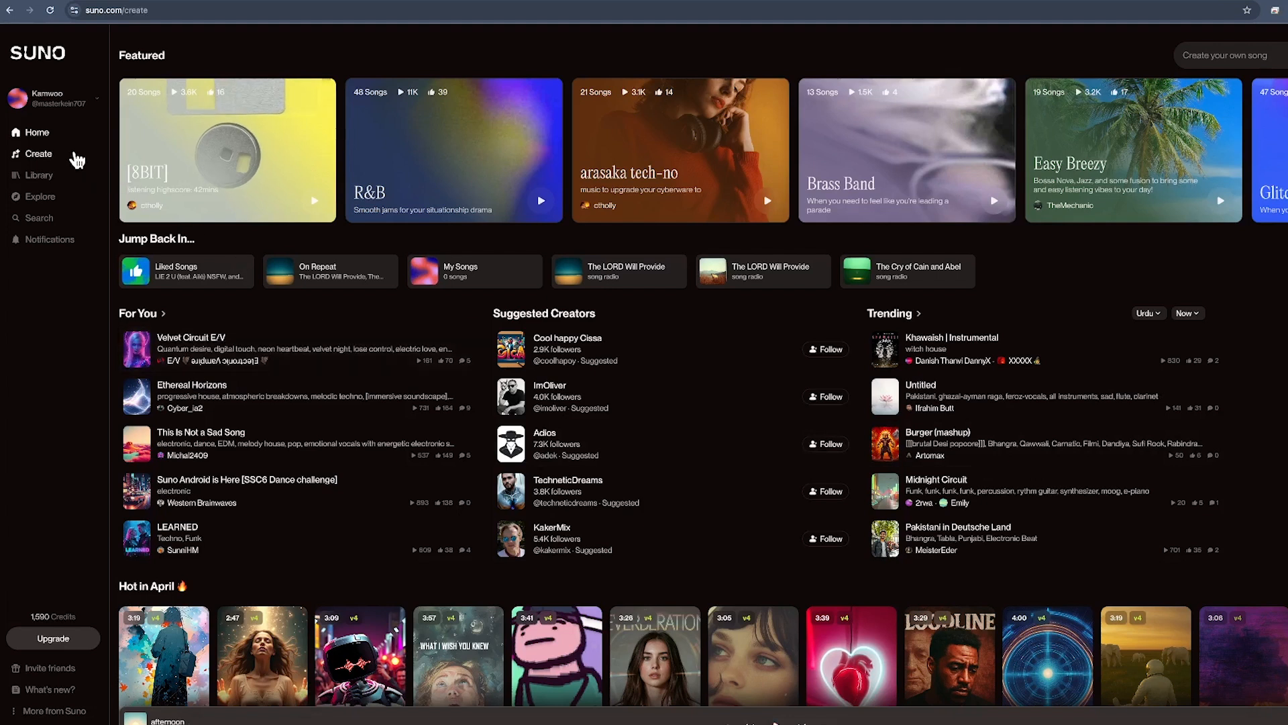
left_click(38, 153)
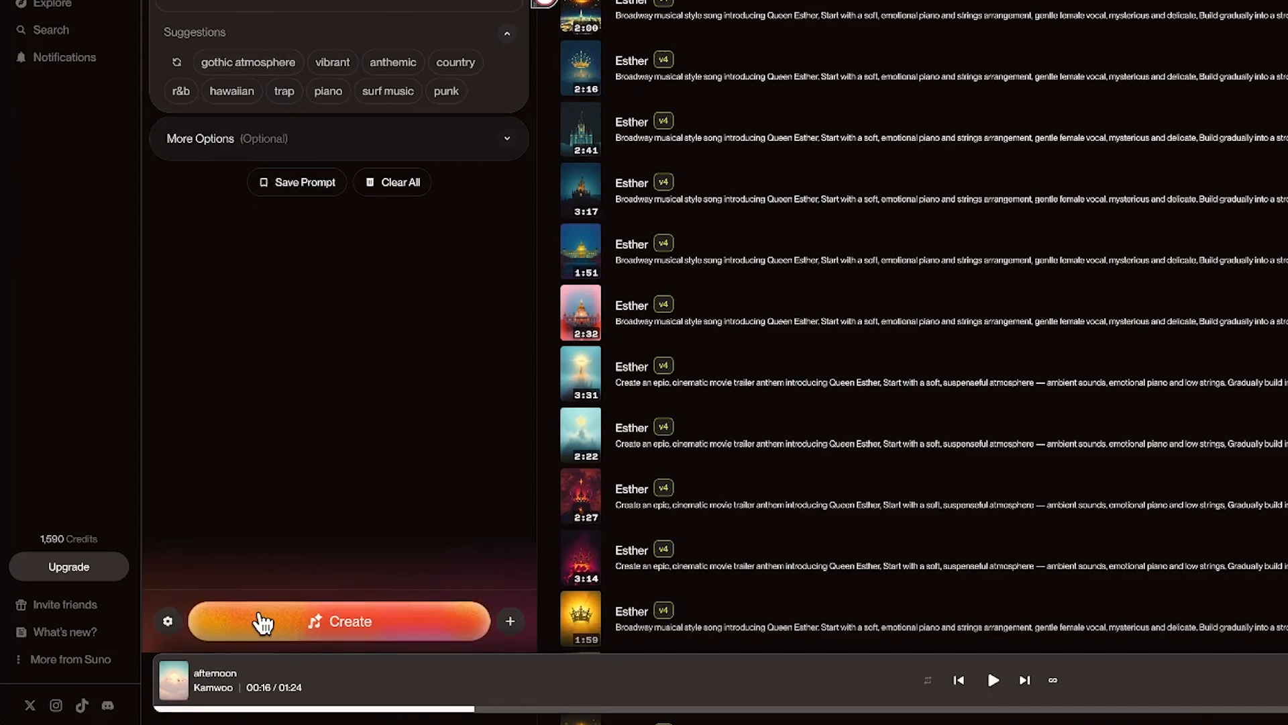
left_click(337, 620)
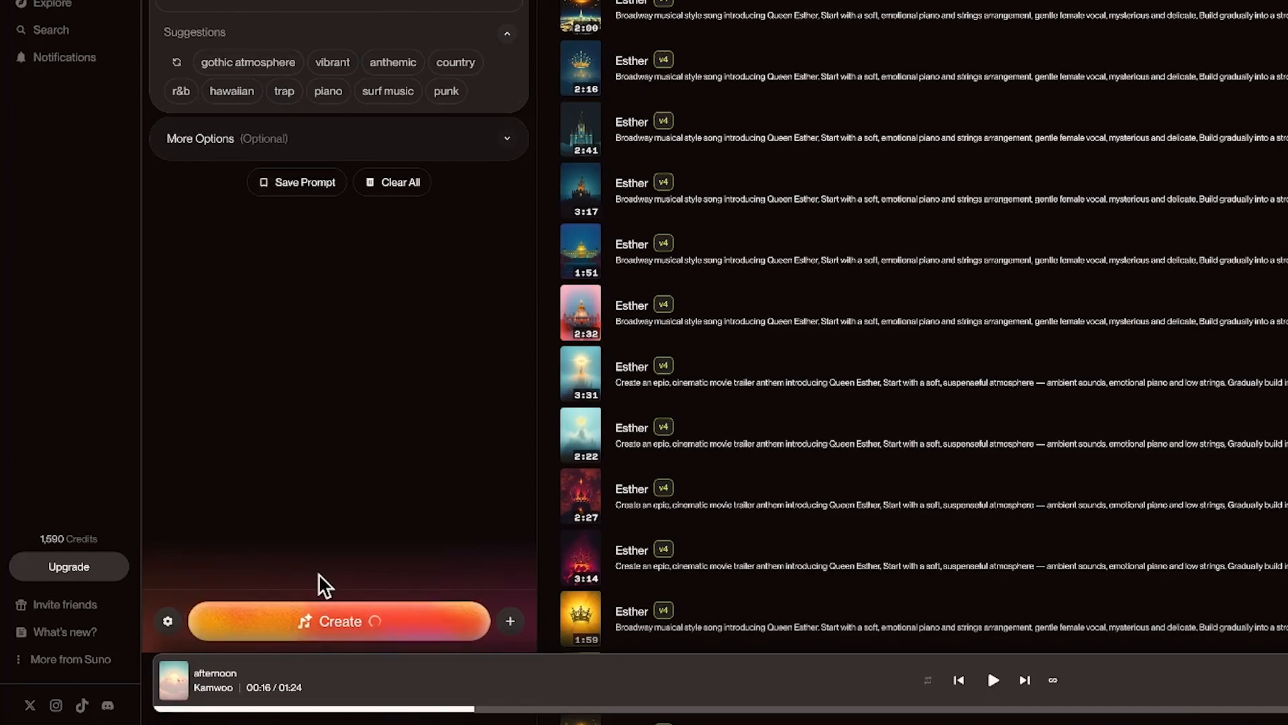
left_click(337, 620)
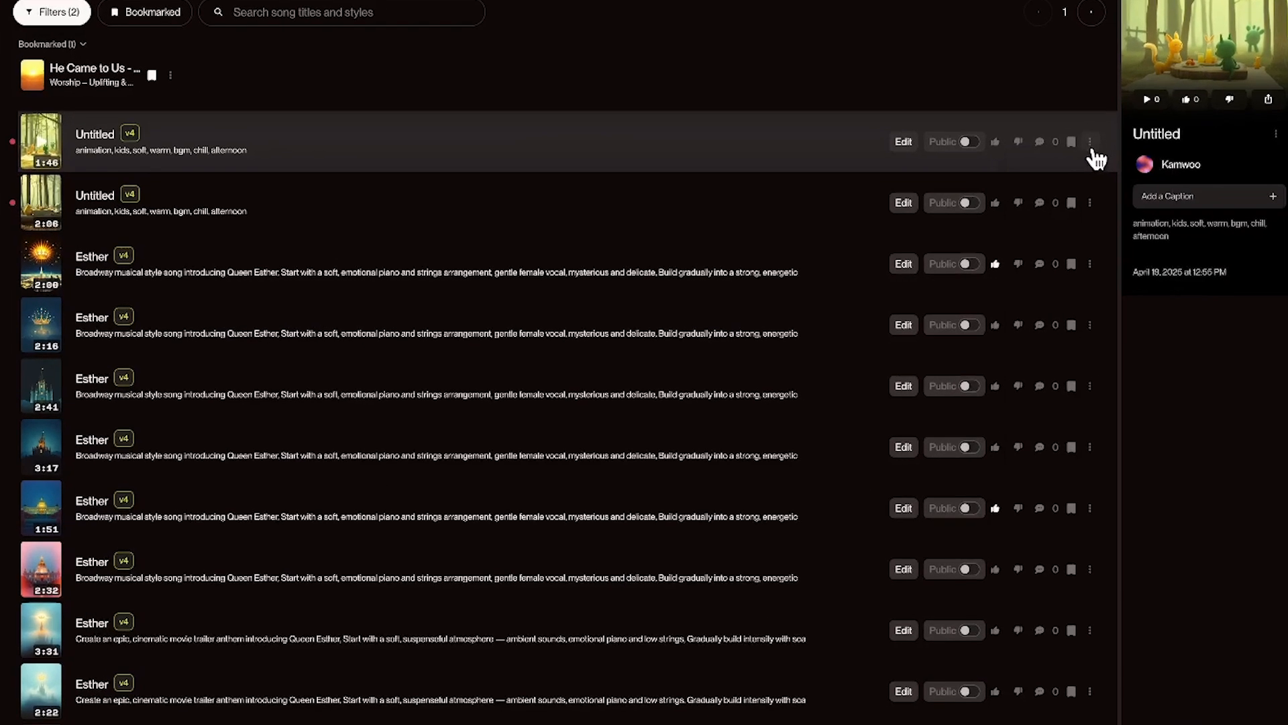
left_click(1090, 140)
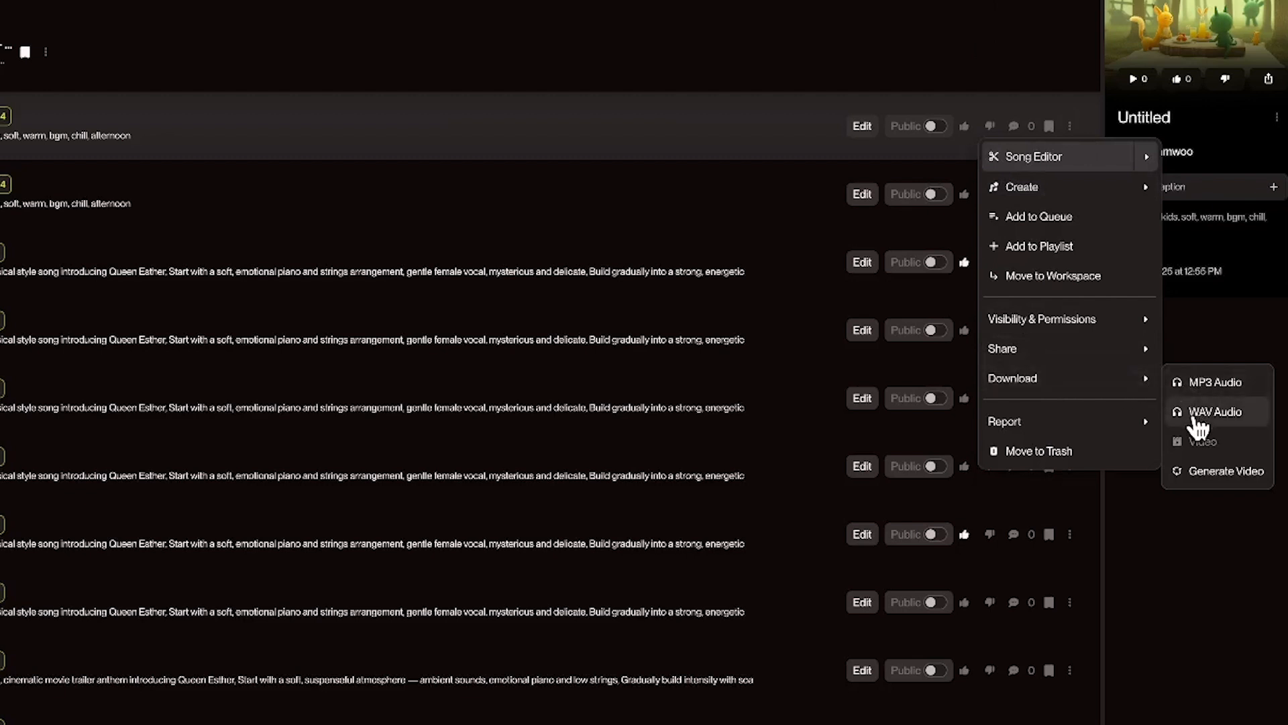
left_click(1215, 411)
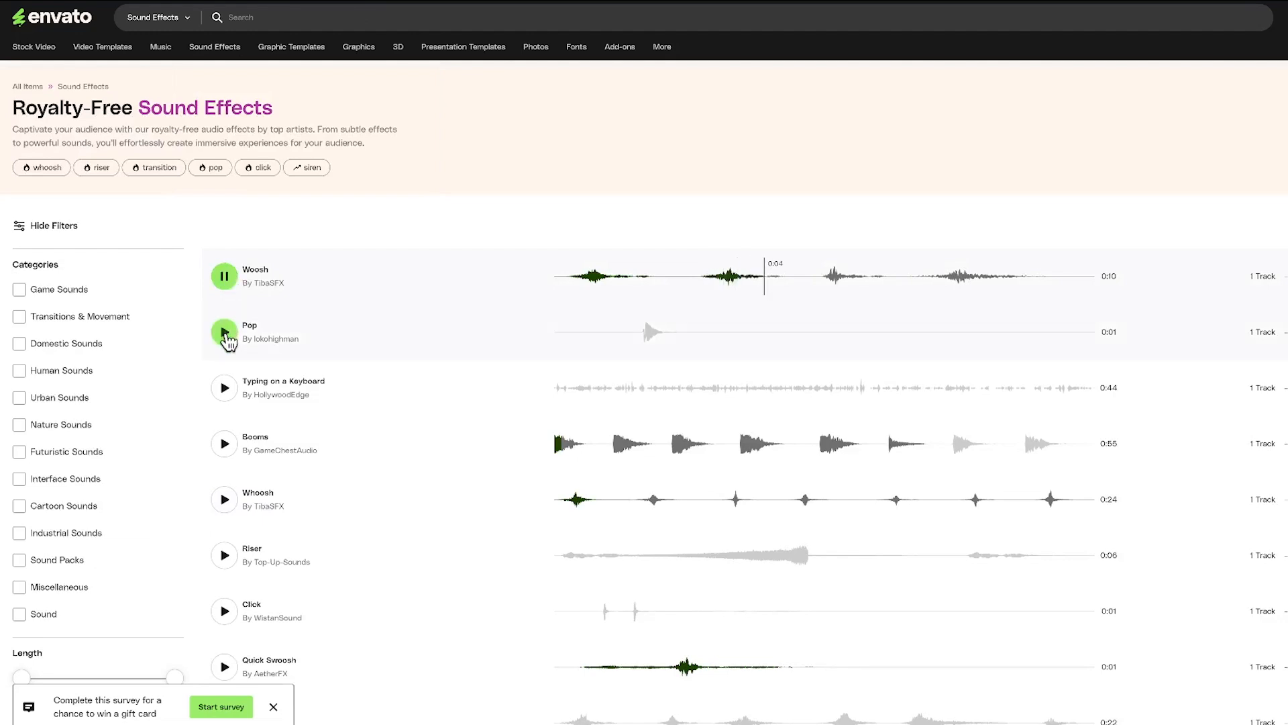
Step: Preview the Pop and Typing on a Keyboard sound effects on Envato Elements
left_click(224, 388)
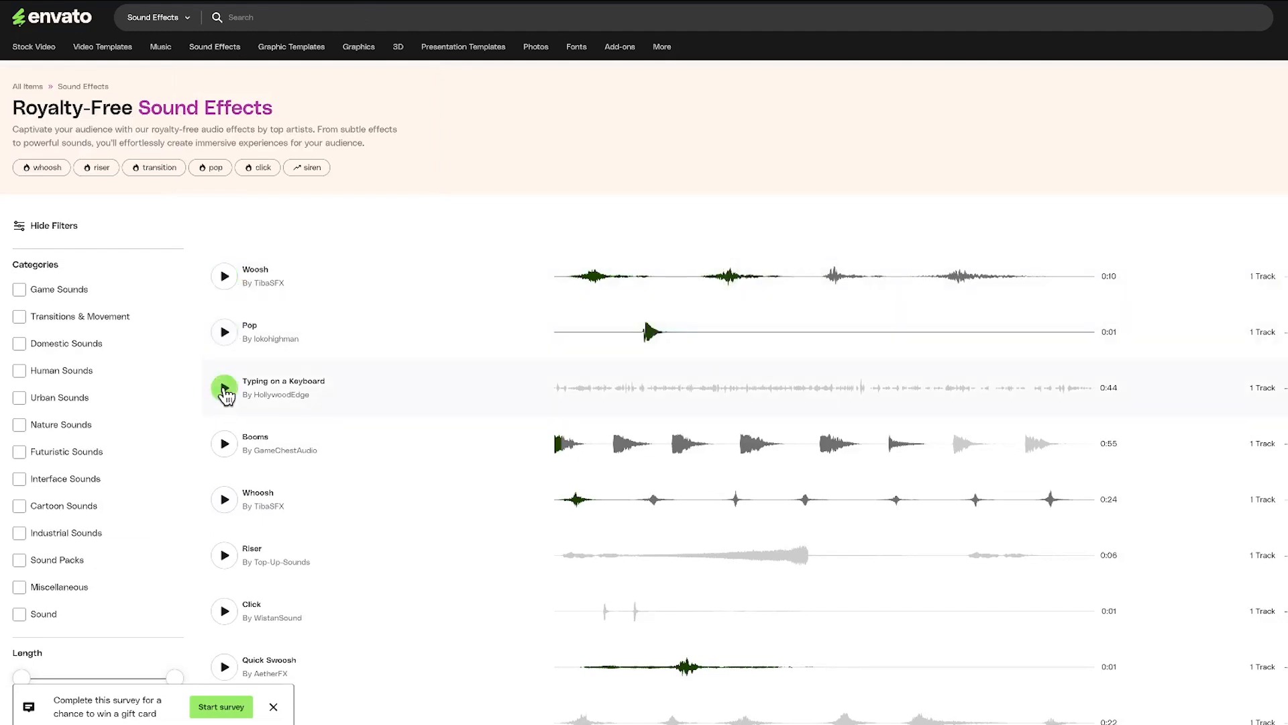
left_click(225, 388)
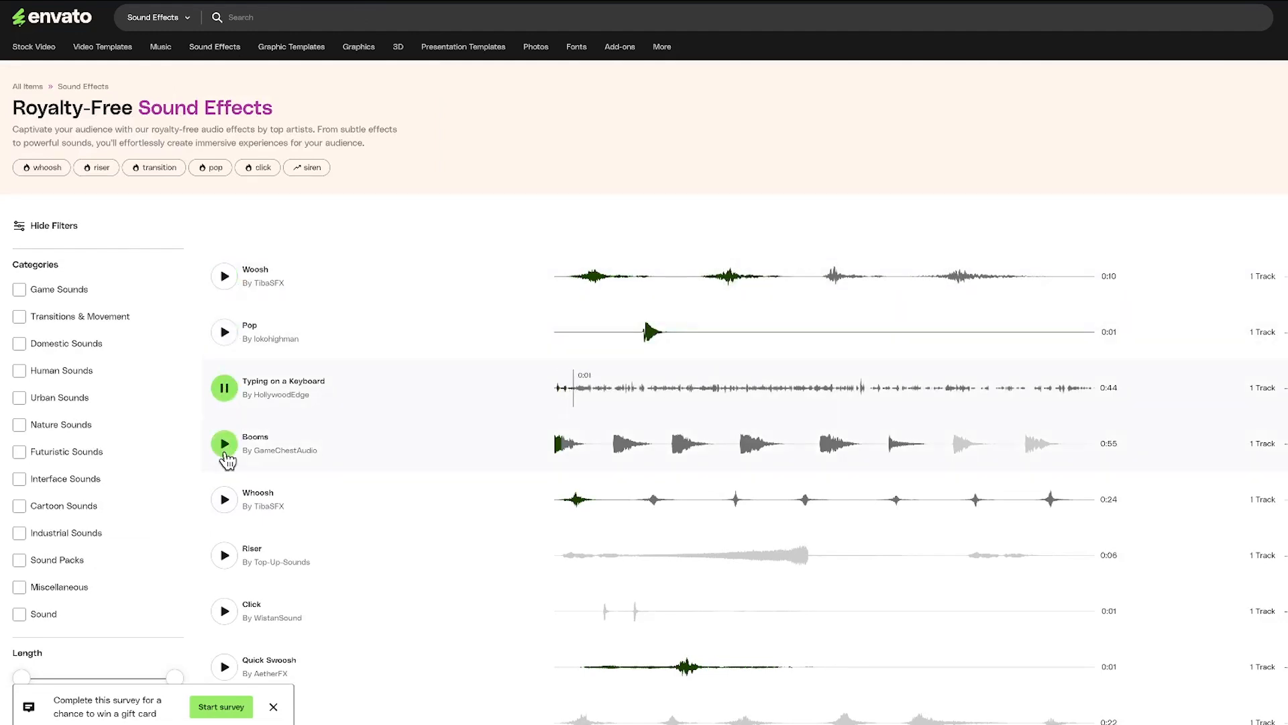